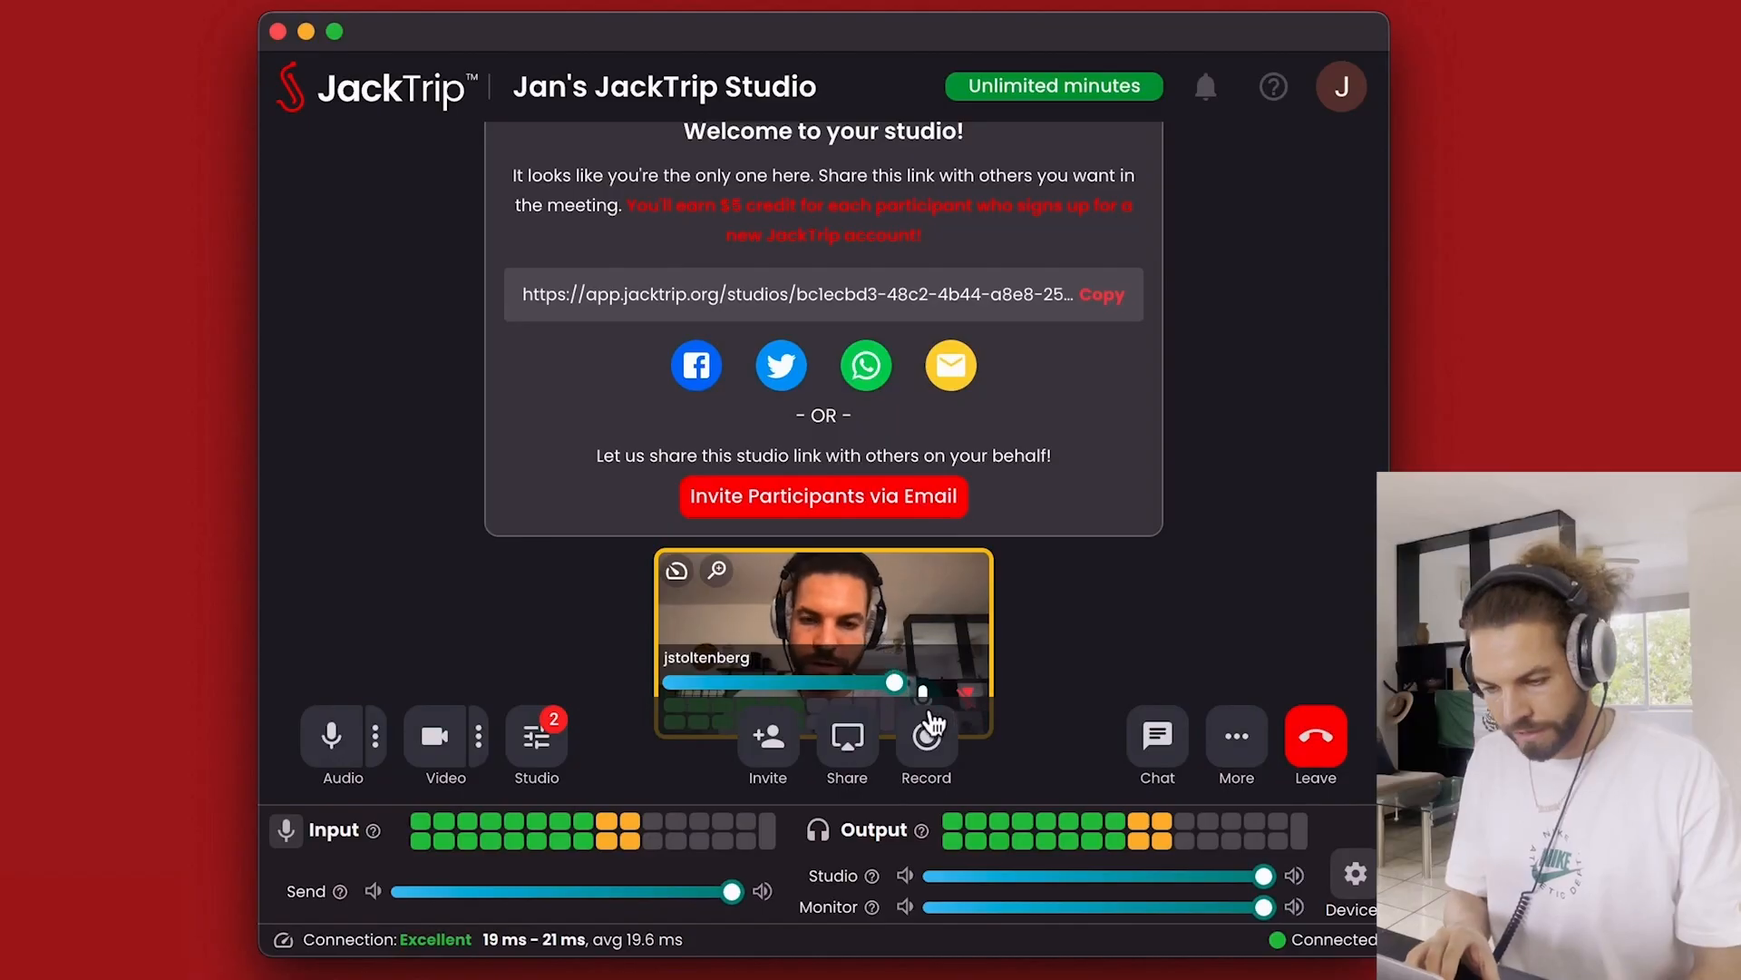
Step: Turn on Stem Recordings with Enable Video kept on and start the private recording
left_click(925, 739)
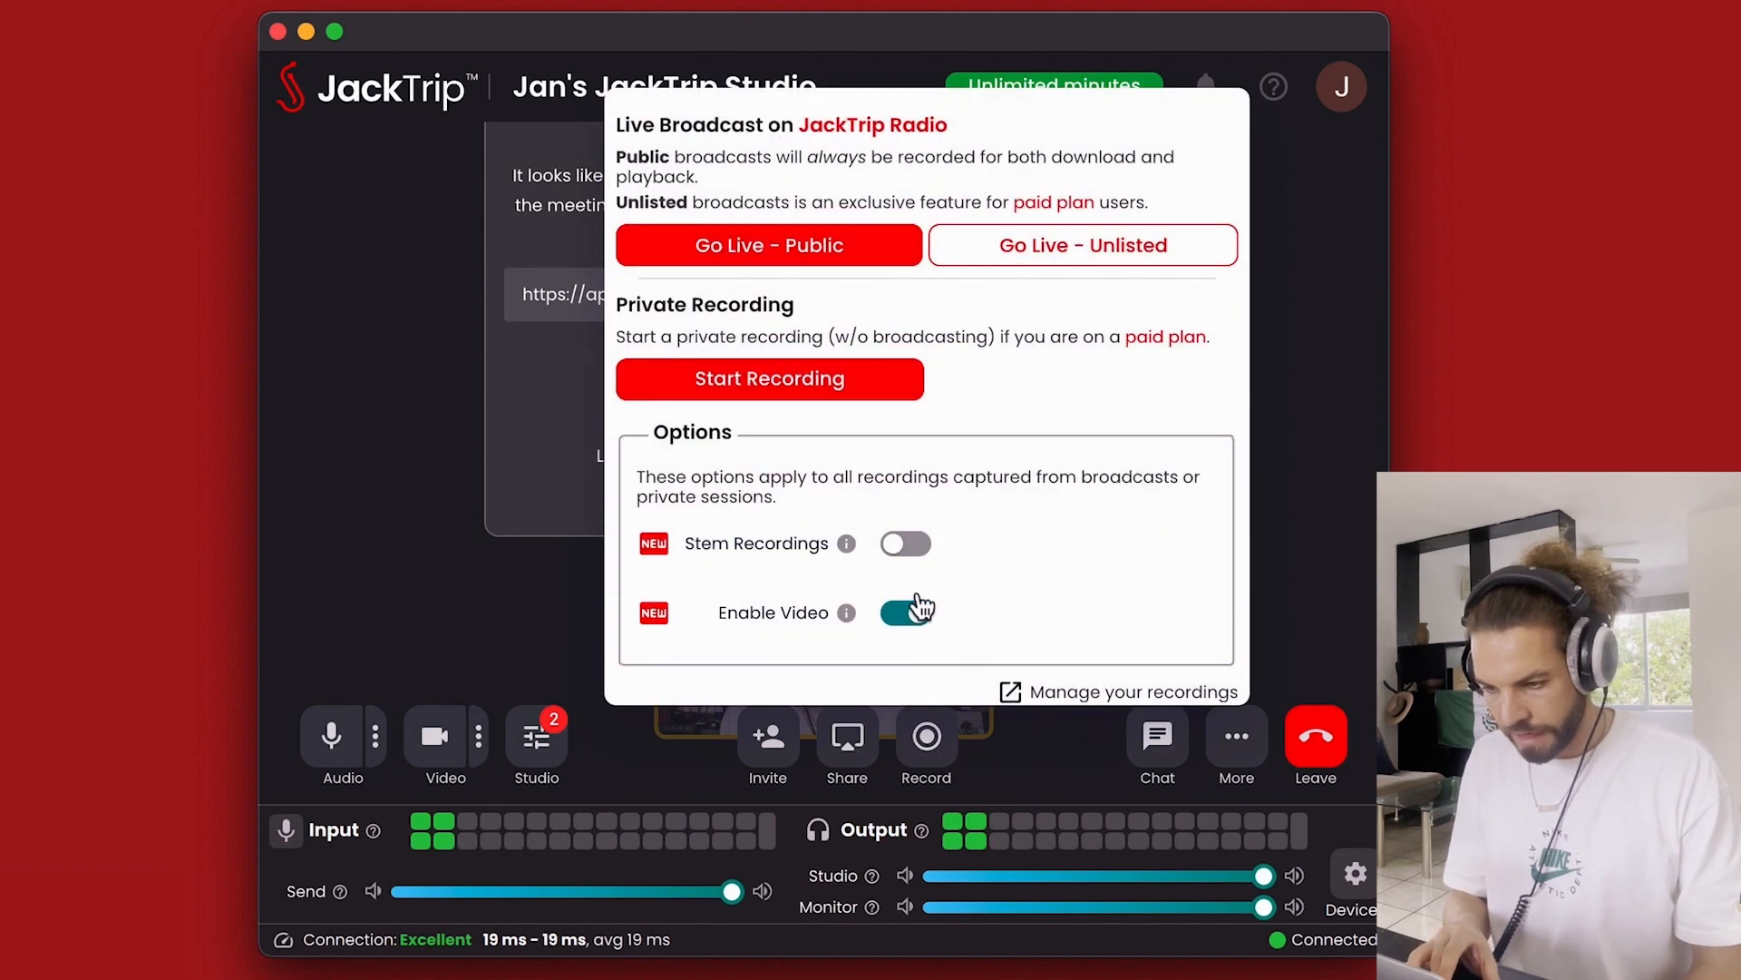
left_click(905, 544)
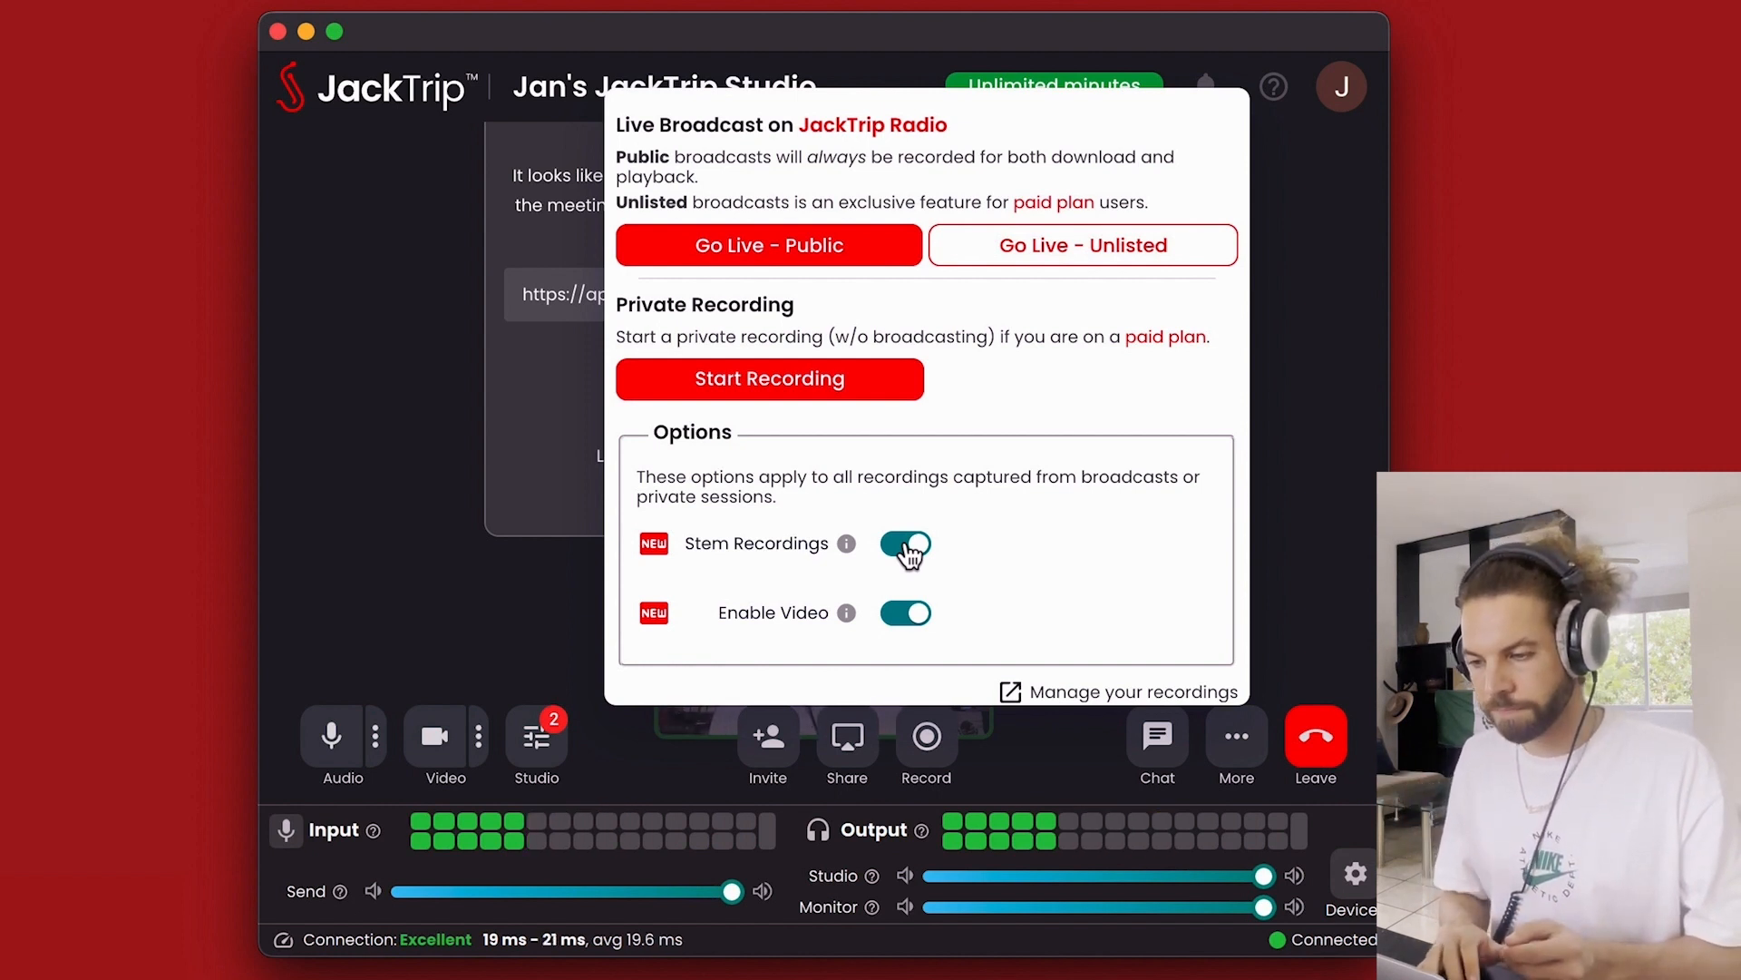
left_click(768, 379)
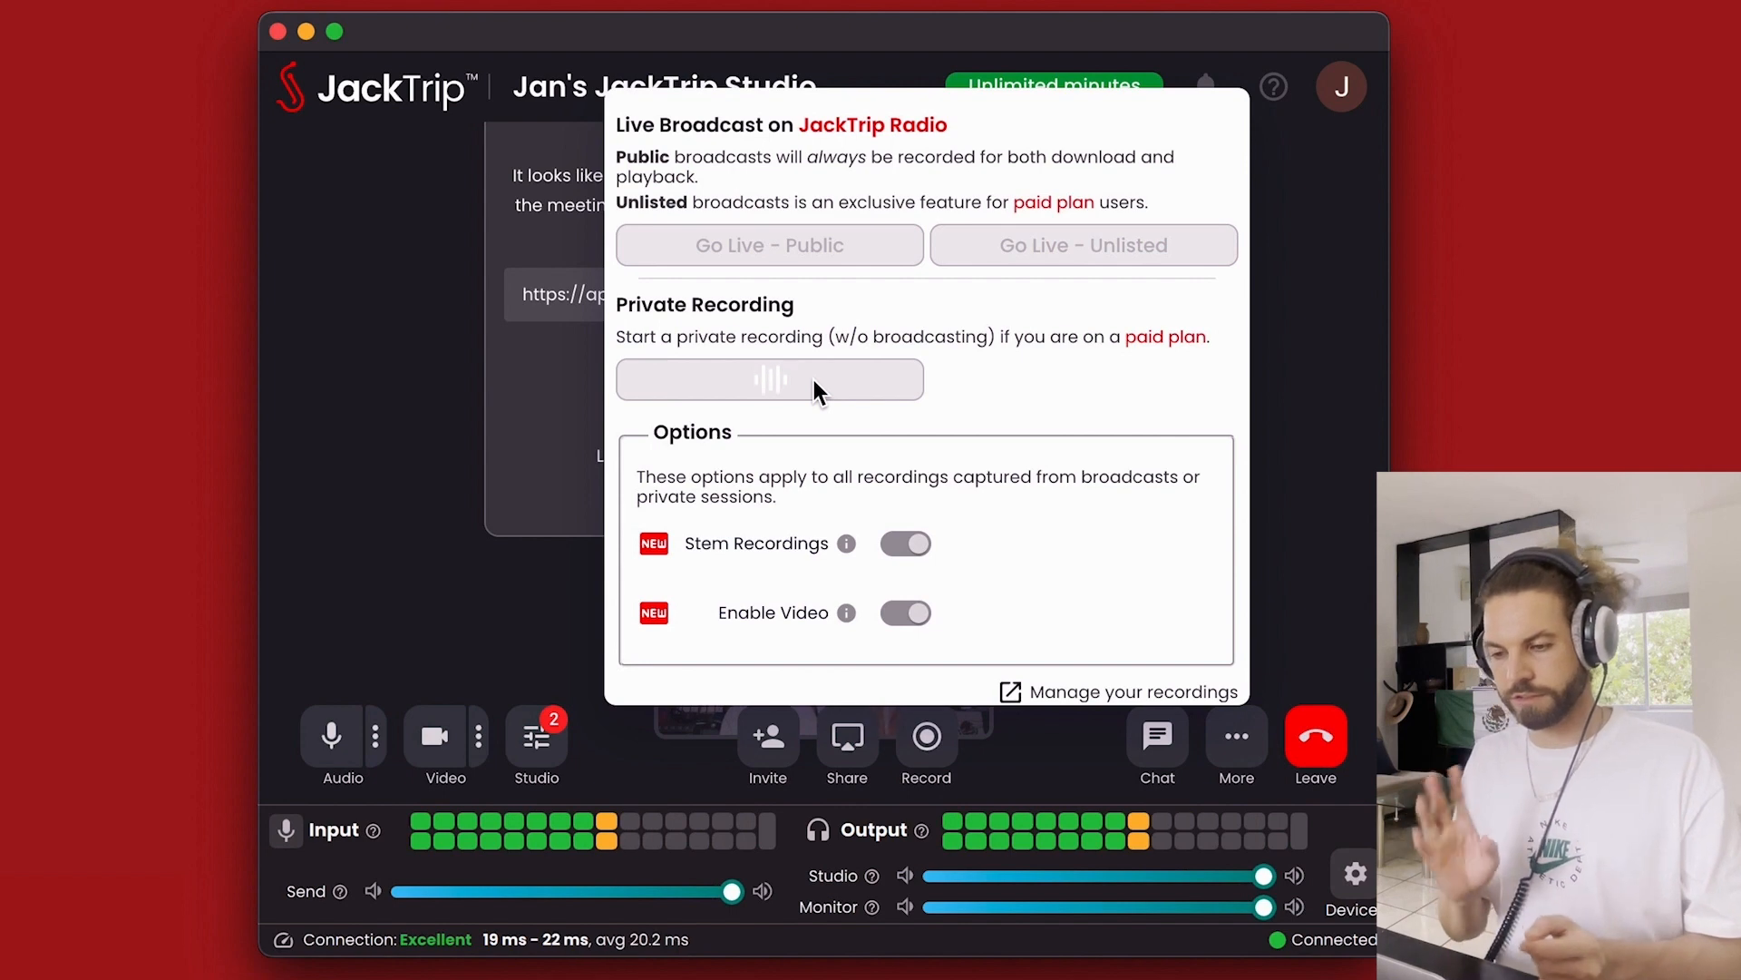
left_click(768, 379)
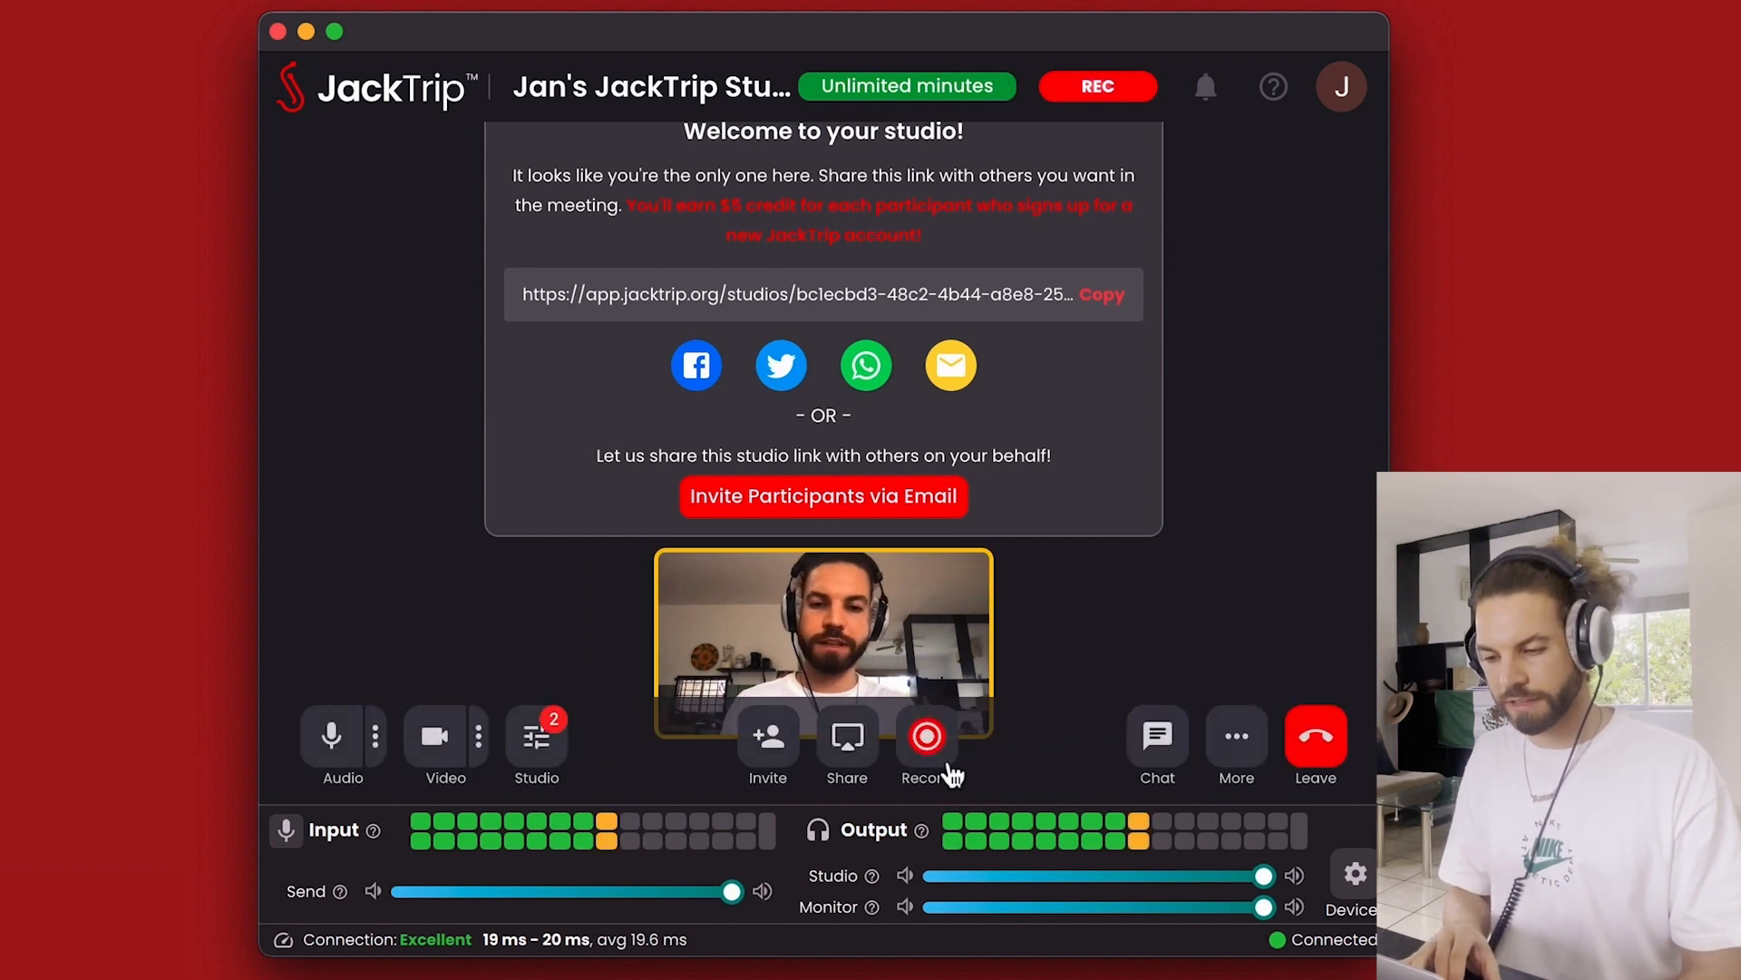
Step: Stop the running recording from the Recording in Progress panel
left_click(926, 736)
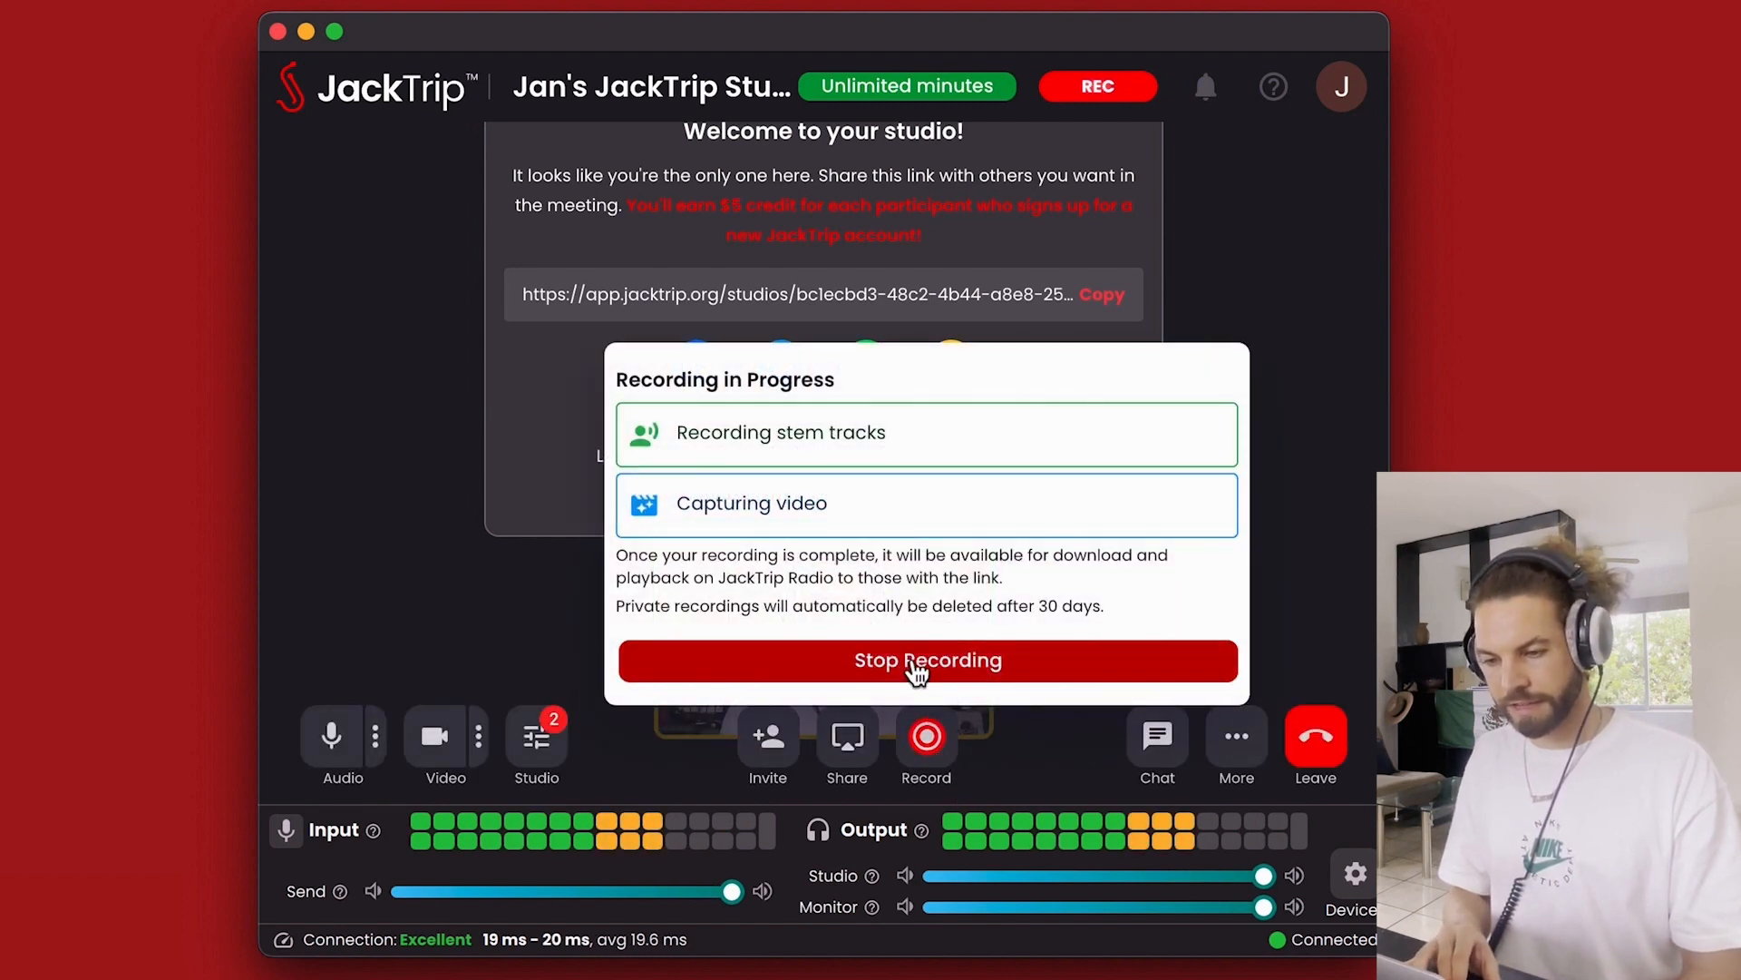
left_click(927, 659)
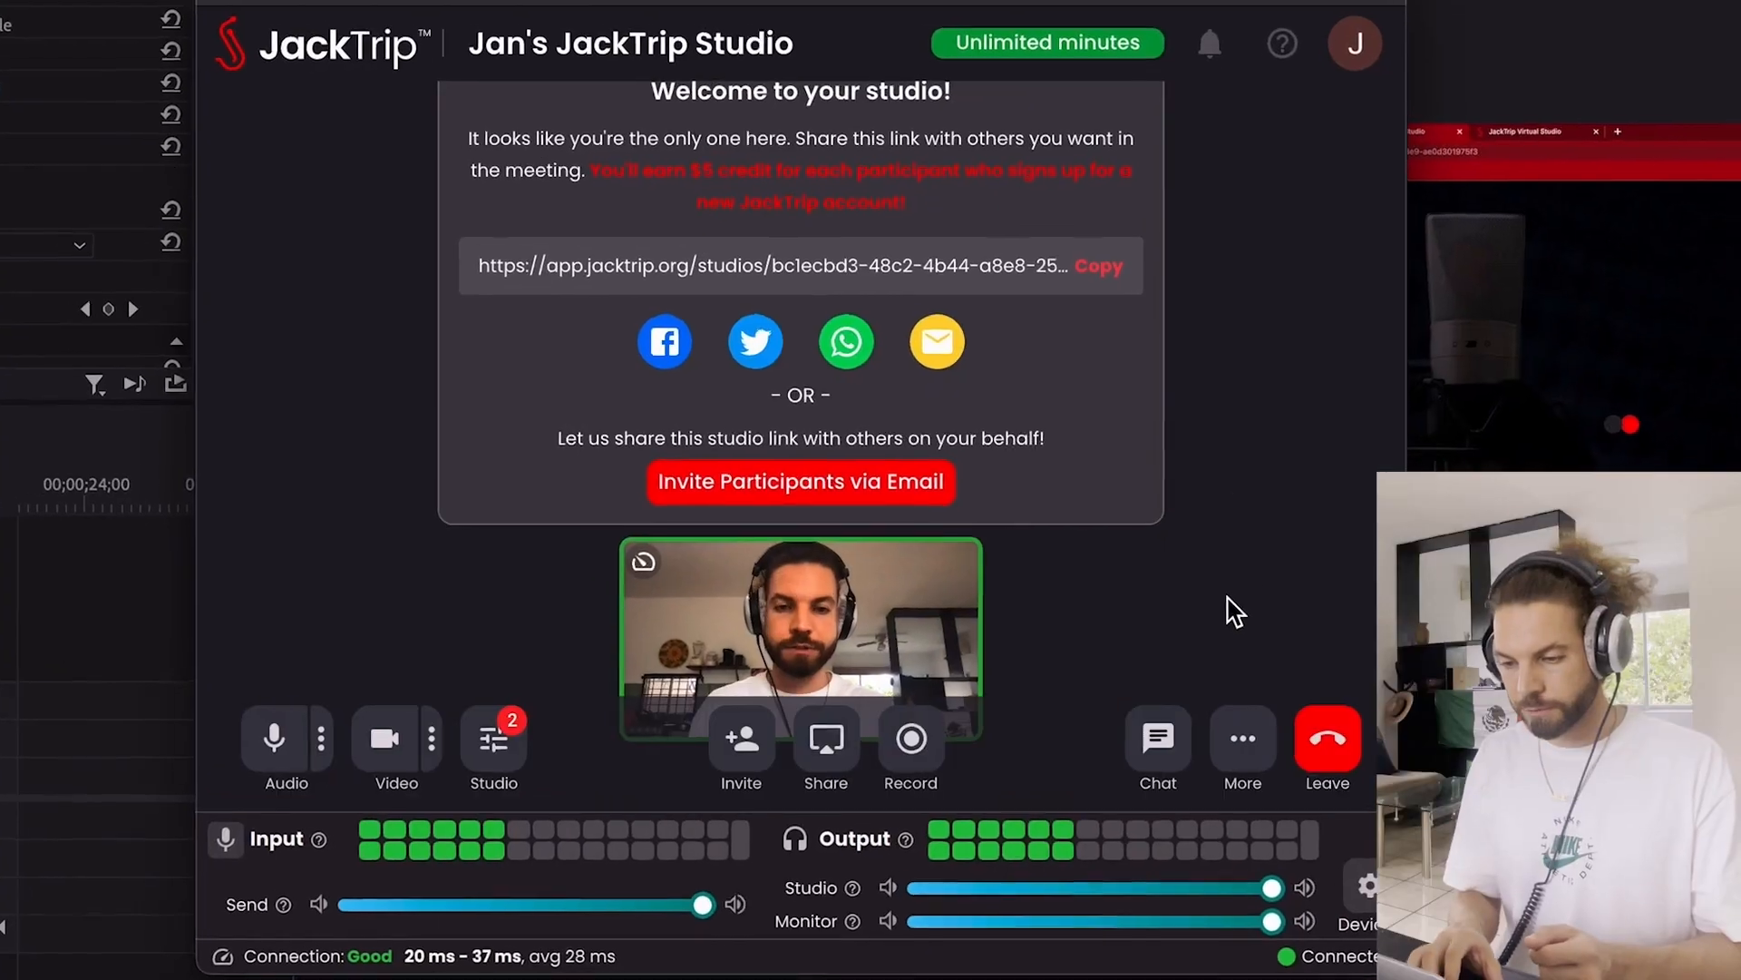
Step: Show the Russ 6.0 studio's Recordings table on the web dashboard
left_click(910, 738)
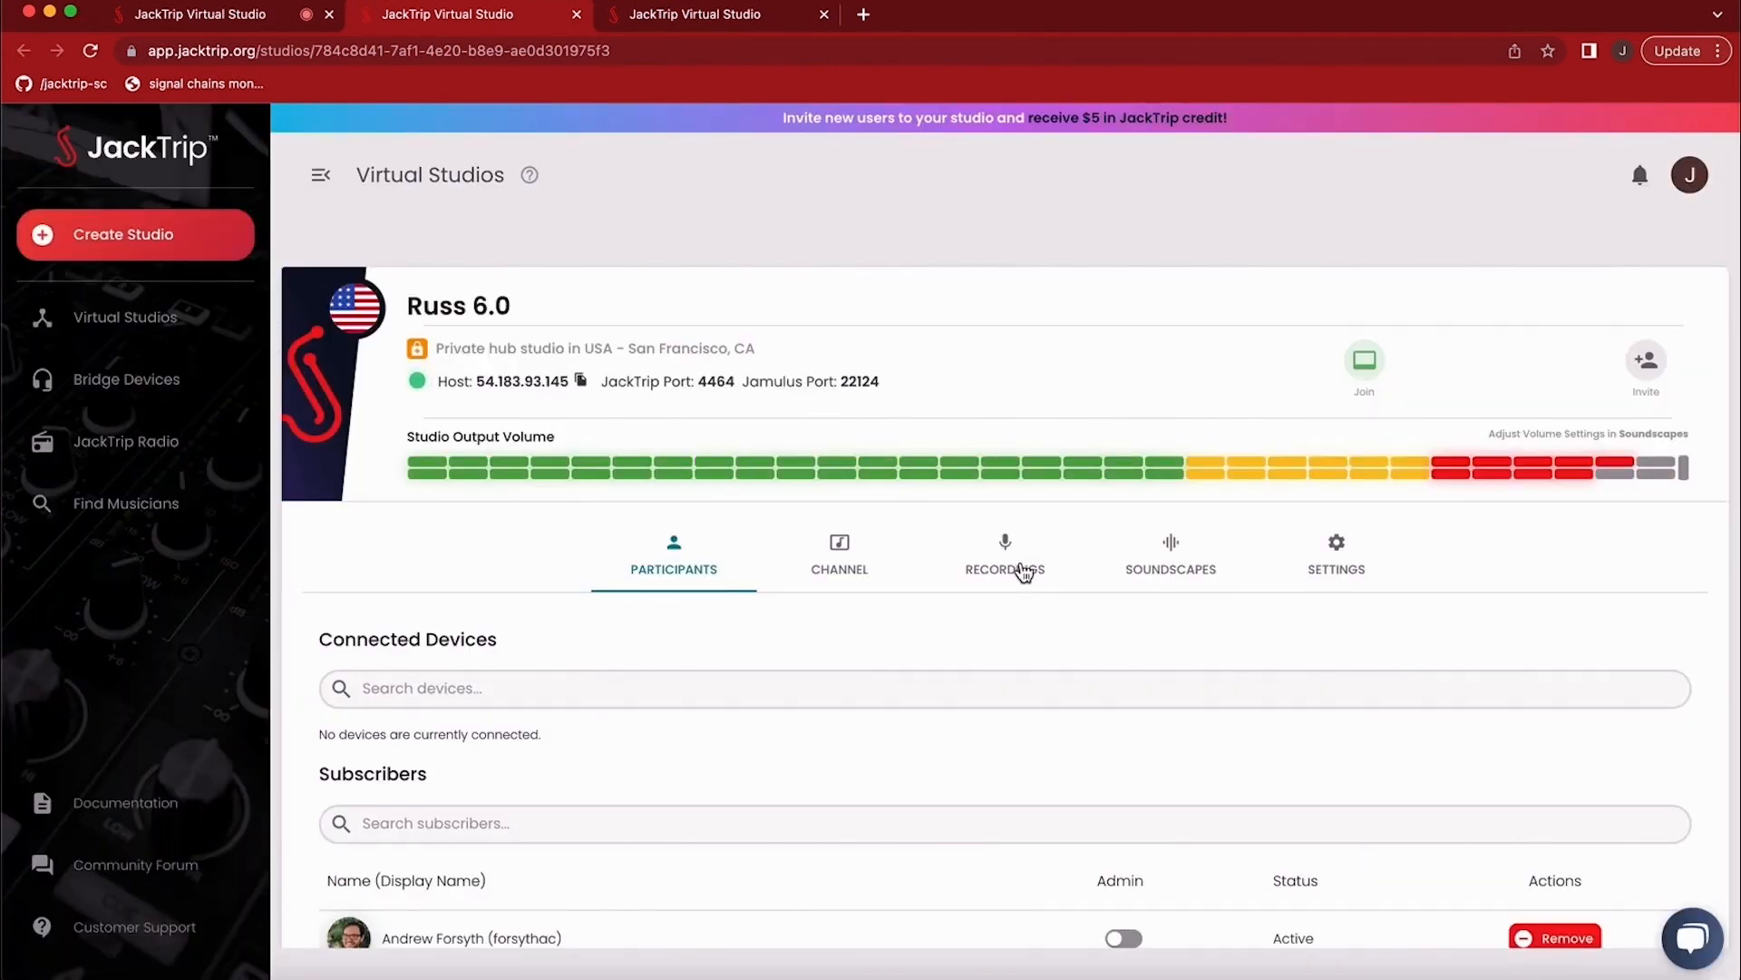
left_click(1004, 555)
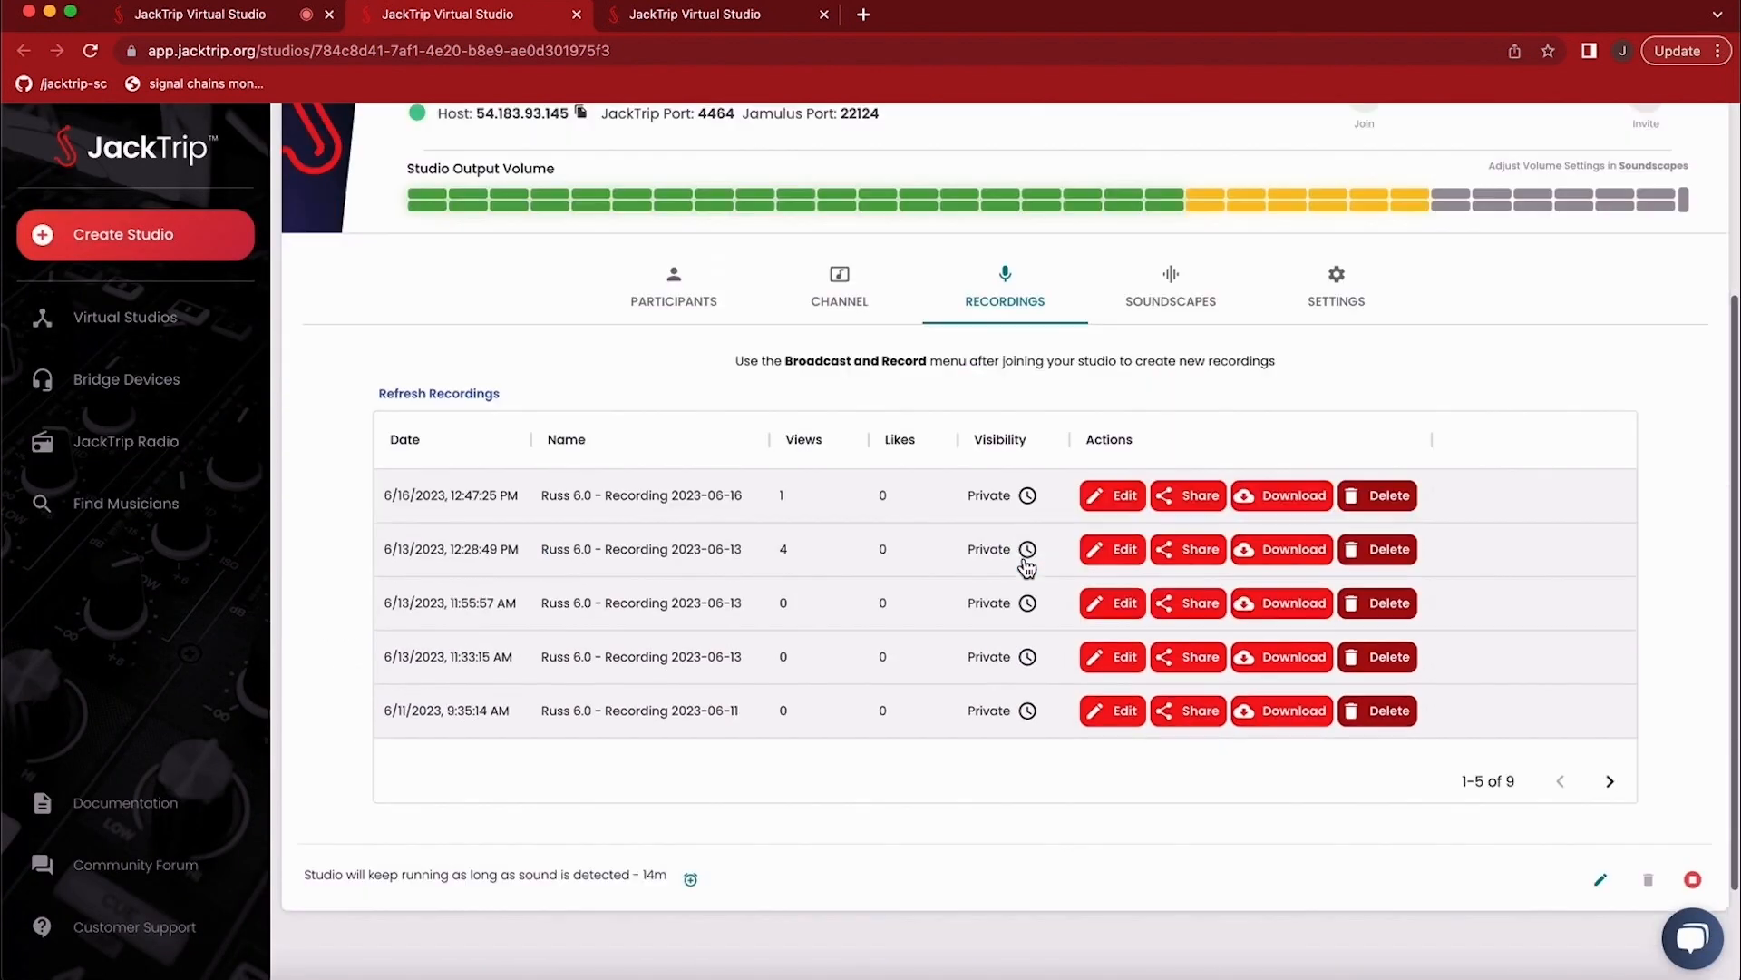
scroll("down", 3)
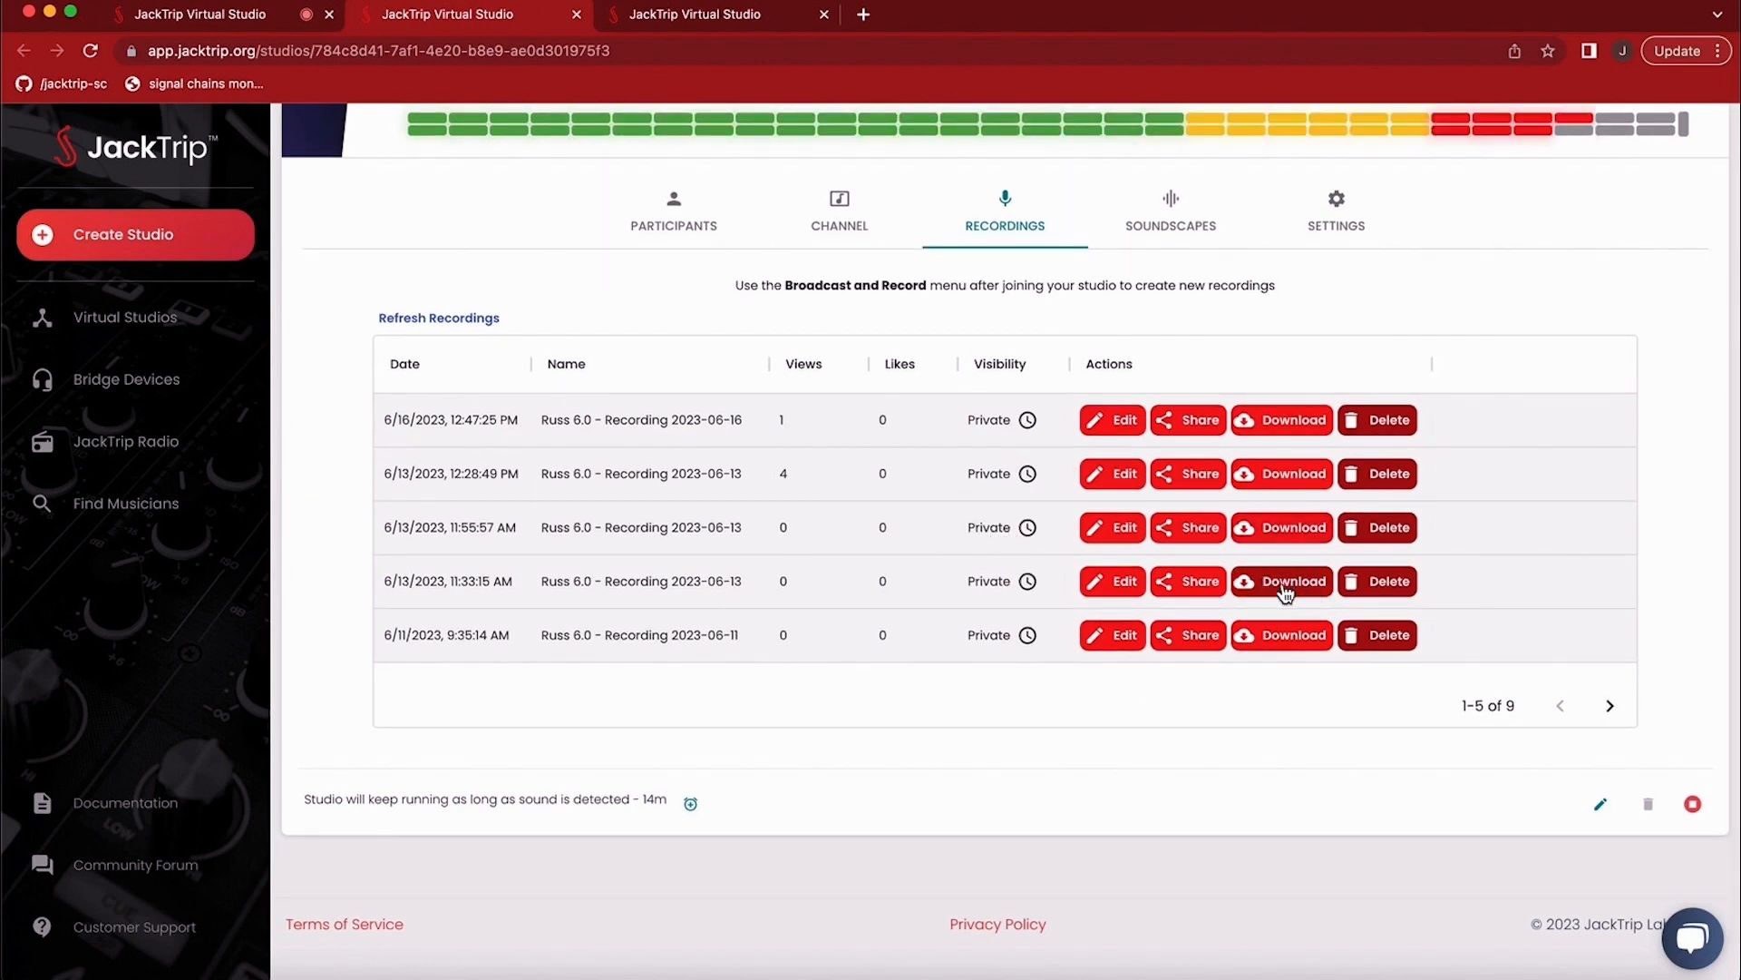
Step: Download the 6/13 11:33 AM recording and select its four stem FLAC files in Finder
left_click(1280, 581)
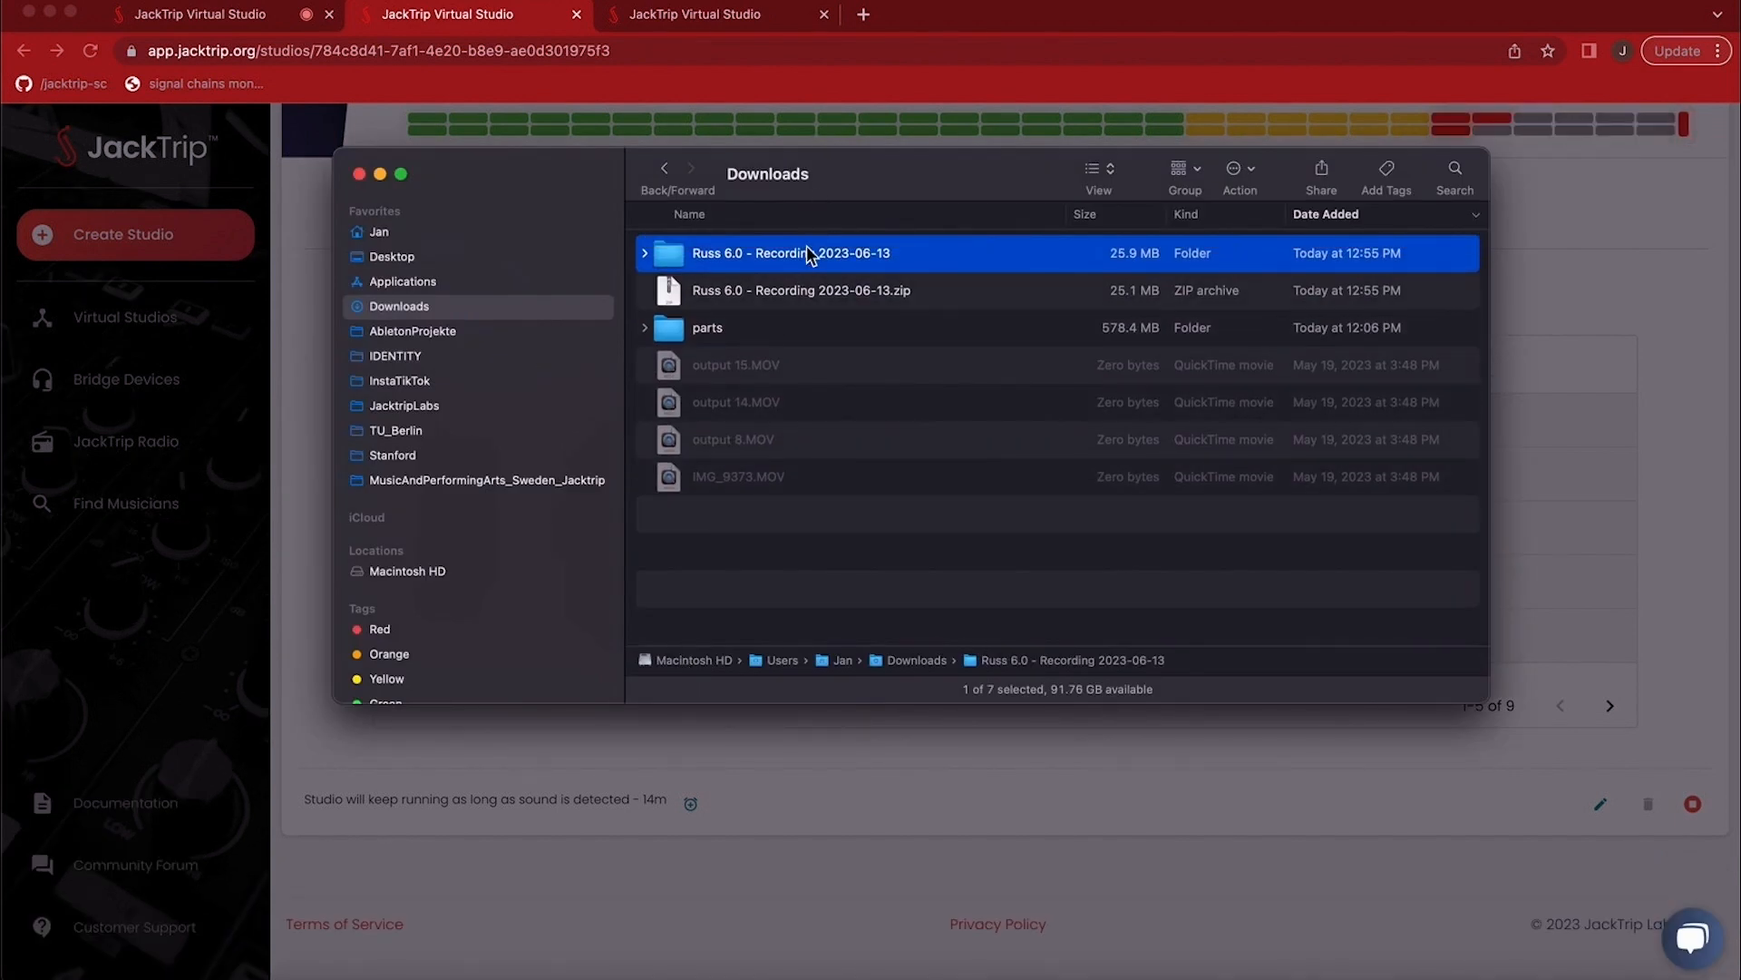
double_click(791, 252)
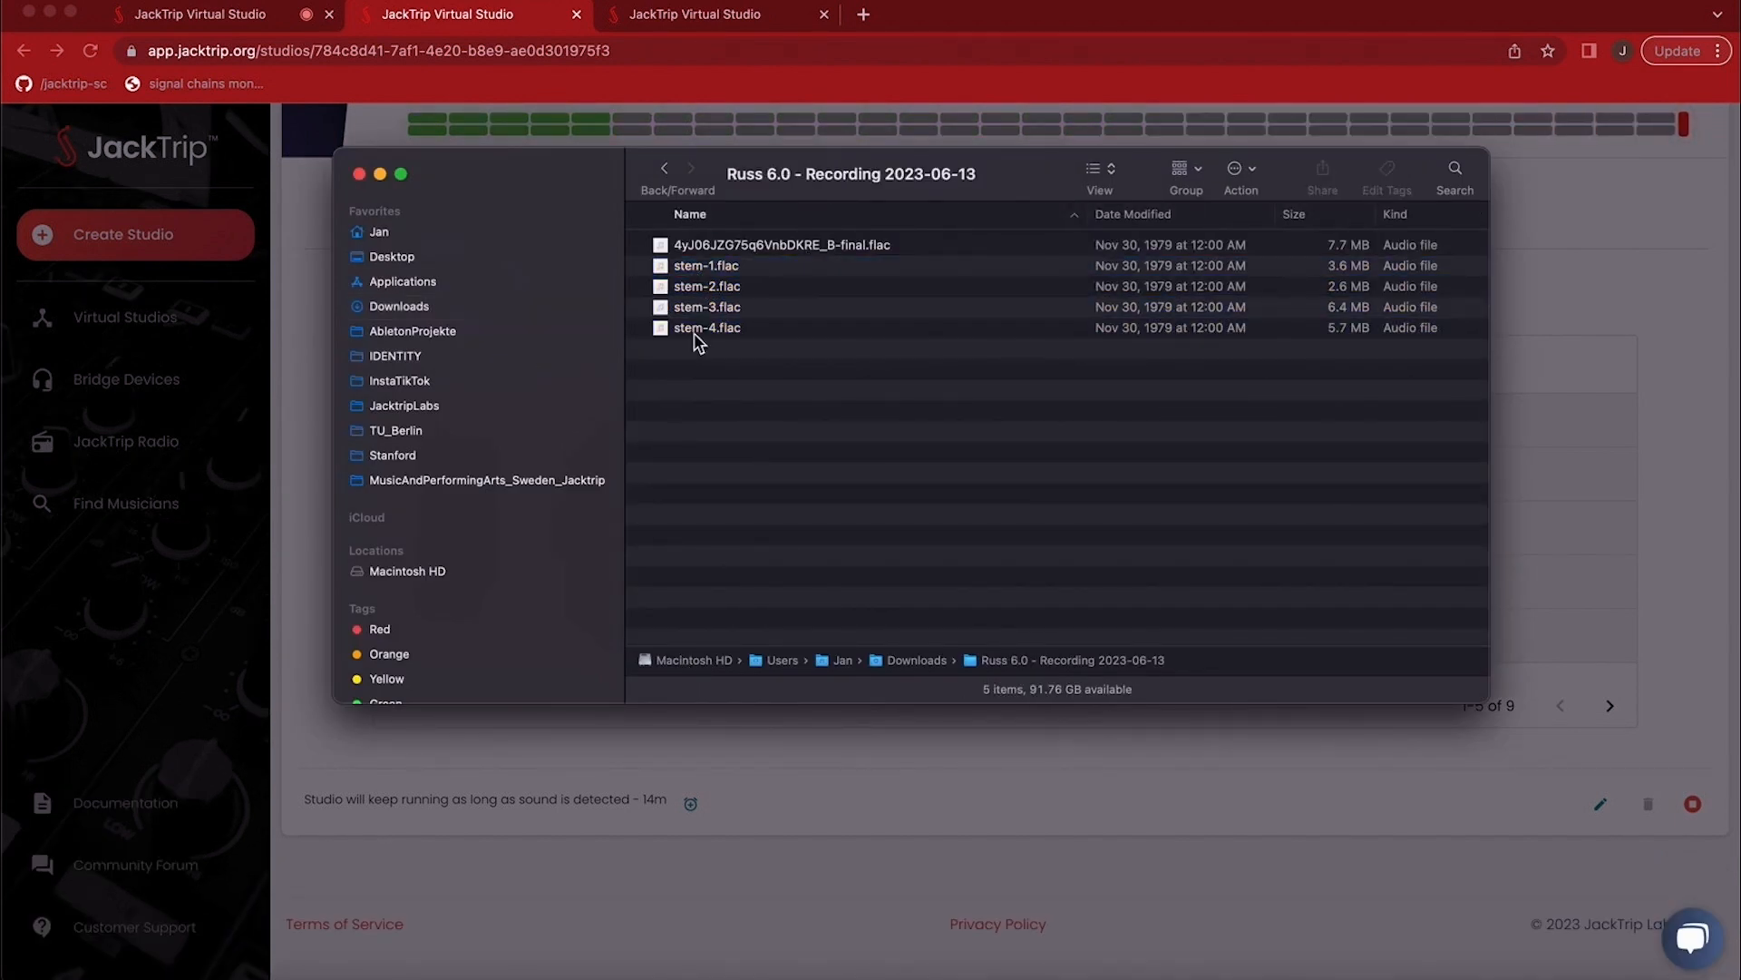
left_click(707, 328)
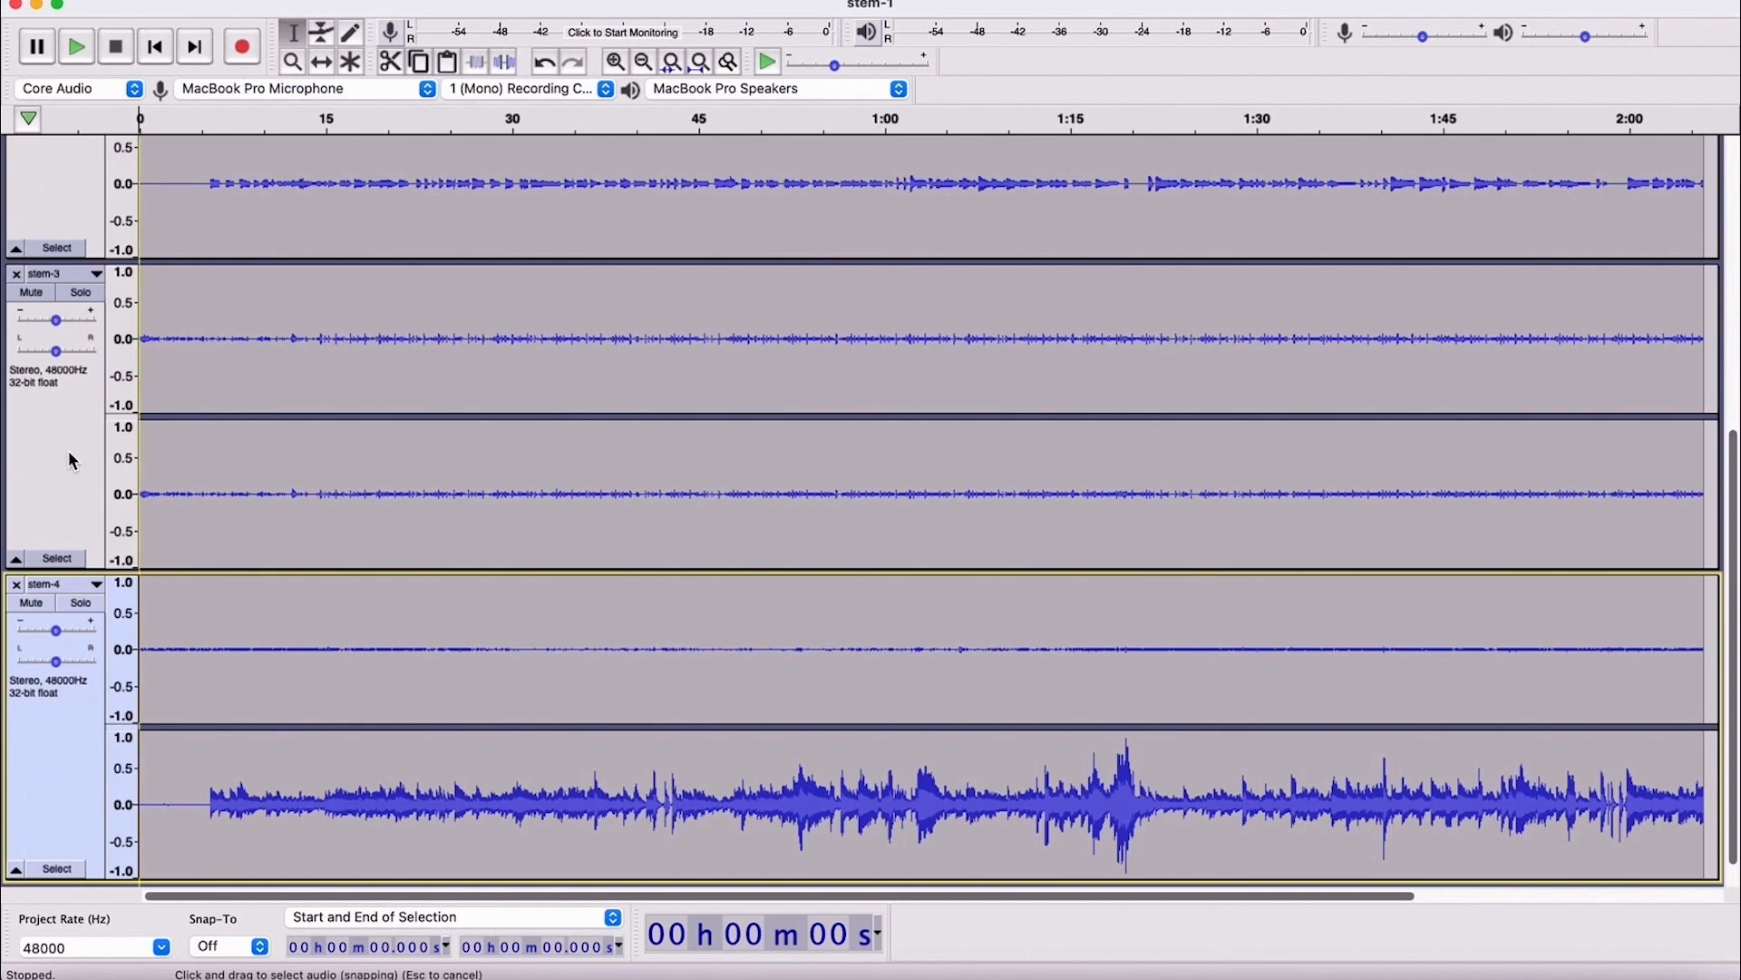
mouse_move(70, 461)
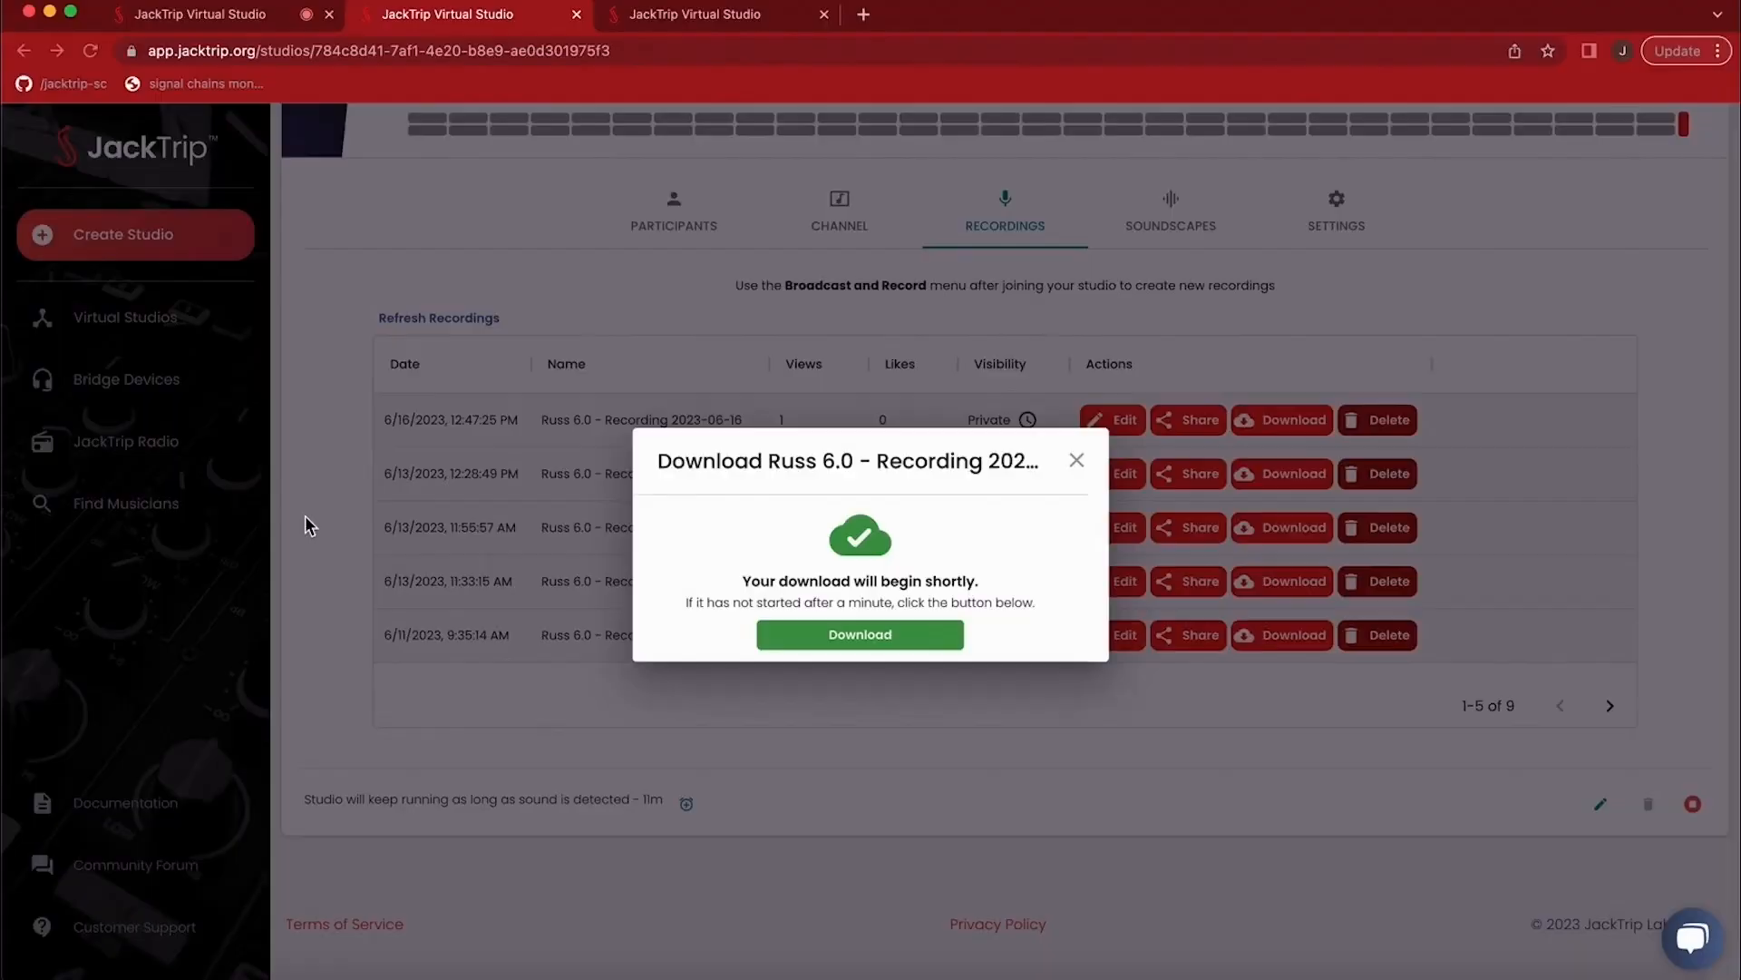
Step: Dismiss the download confirmation message after loading the stems in Audacity
left_click(859, 634)
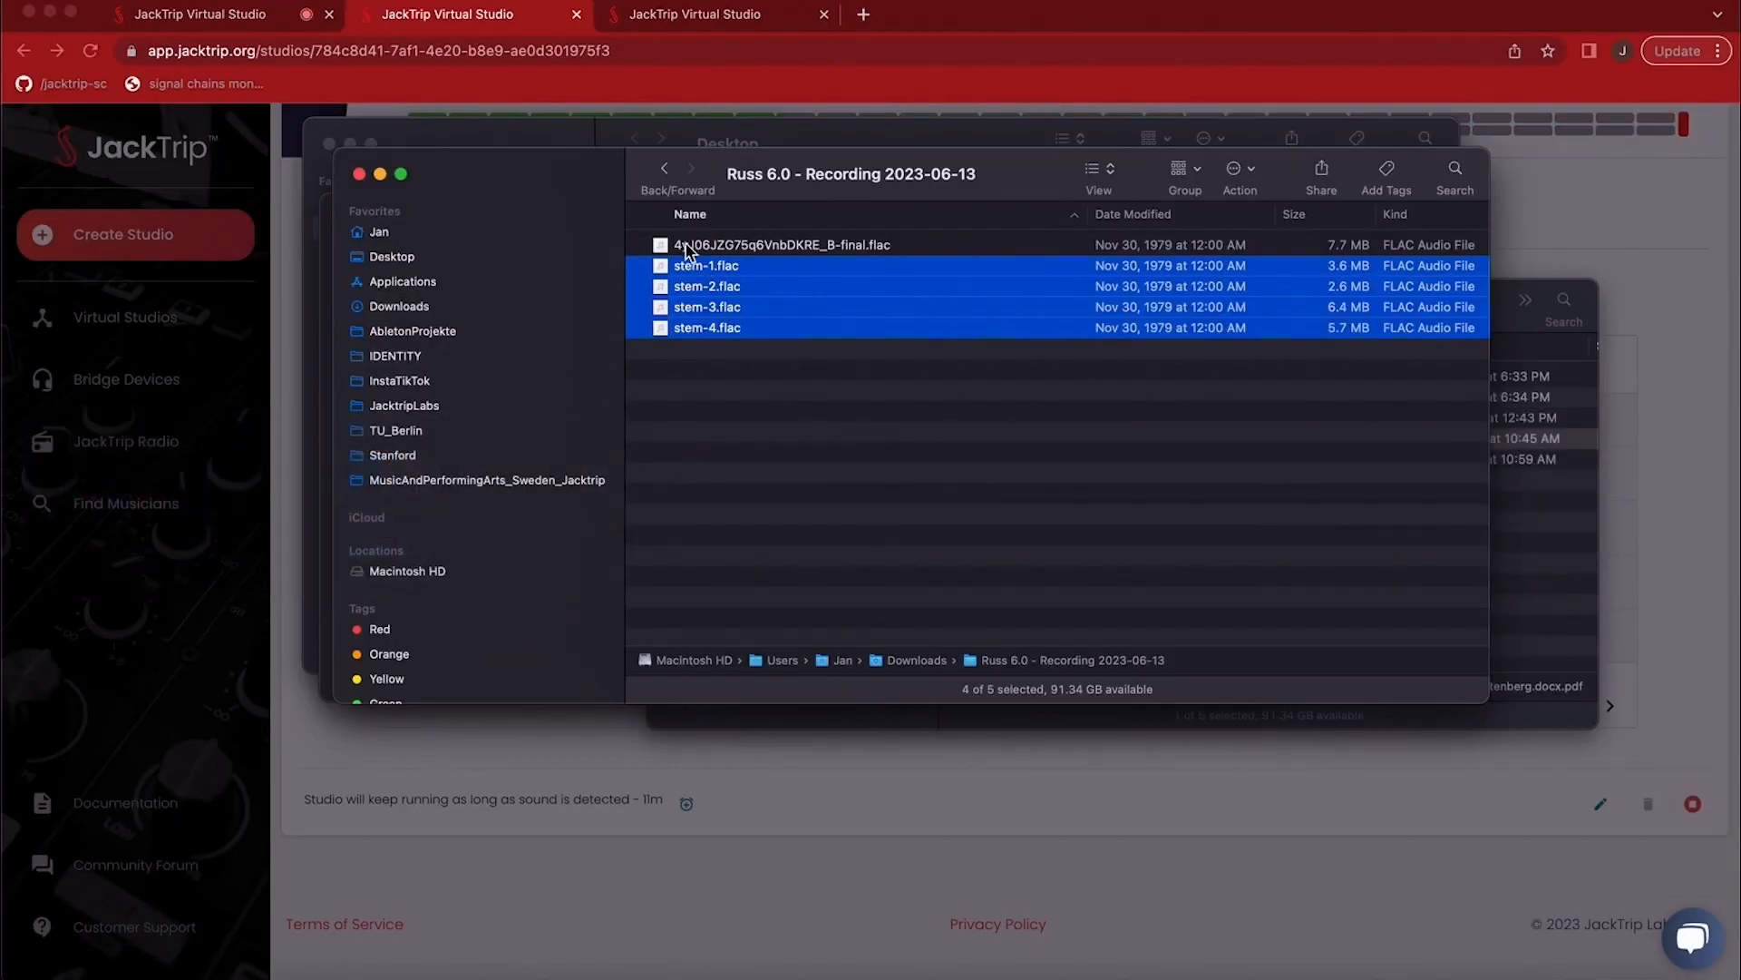